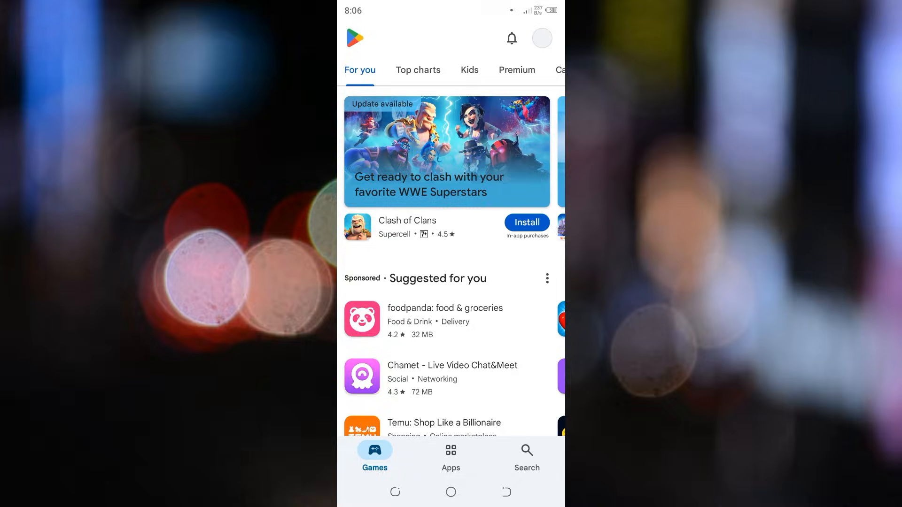
Bring up the YouTube app's Play Store listing, shown as already installed
left_click(526, 451)
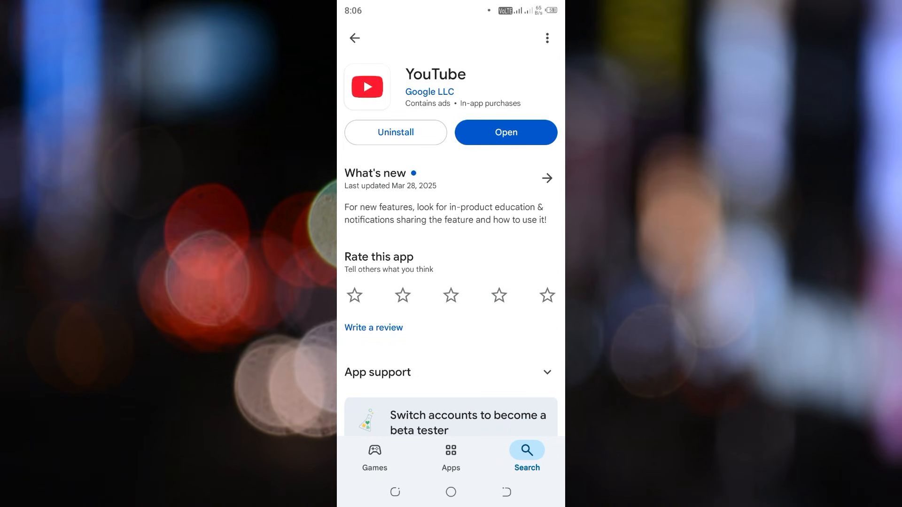
Launch YouTube and scroll the ClickFix Tech results down to the FREE DOWNLOAD CarX Street video
left_click(505, 132)
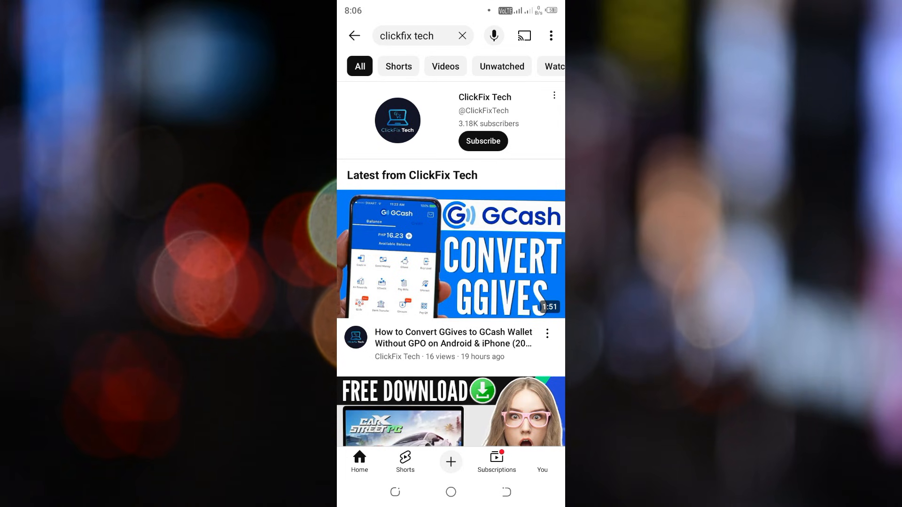
scroll("down", 3)
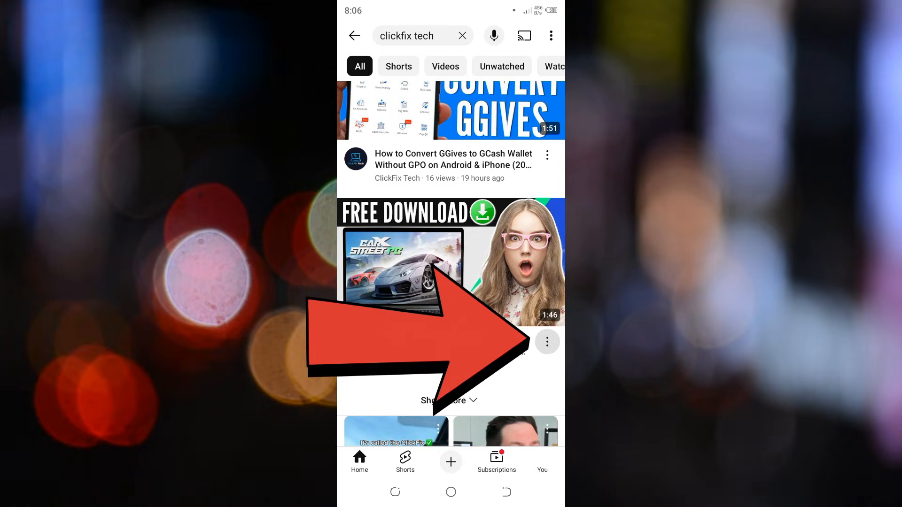
Download the ClickFix Tech CarX Street video for offline viewing from its three-dot menu
left_click(547, 342)
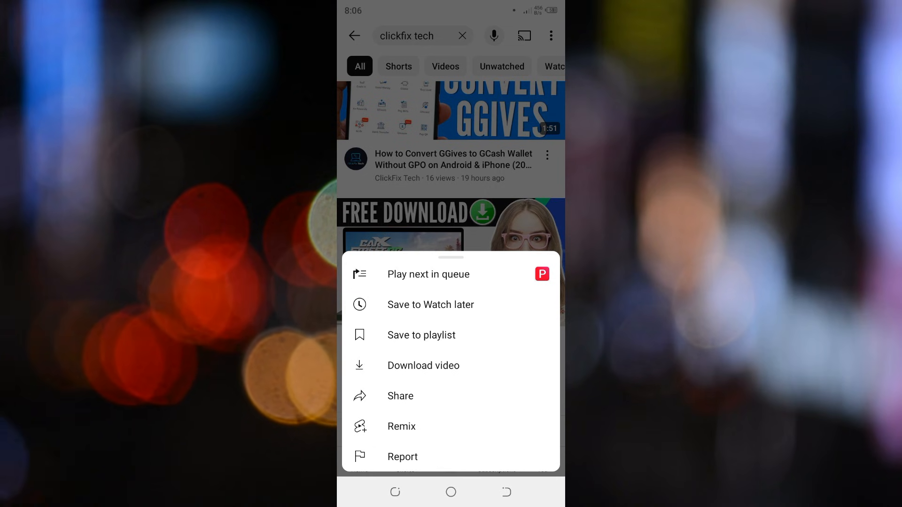
left_click(423, 365)
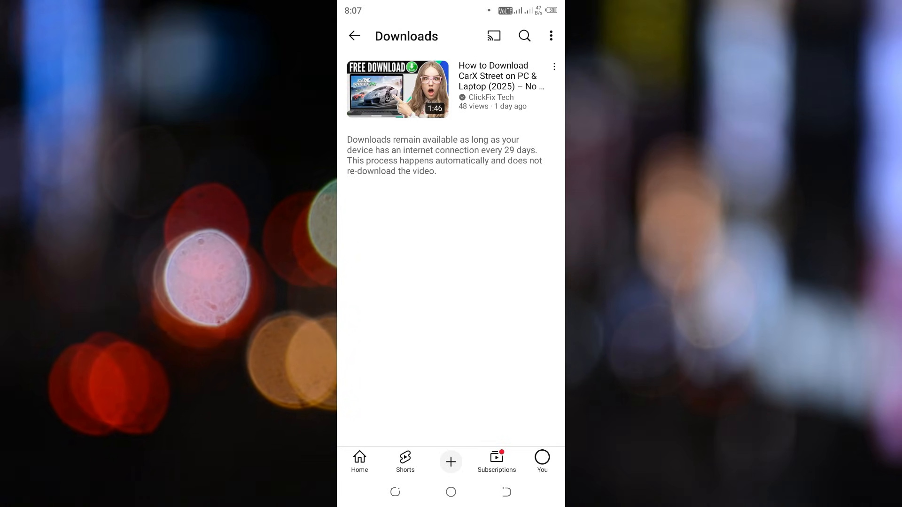
Return to the You library page and show the Your videos uploads list
left_click(353, 36)
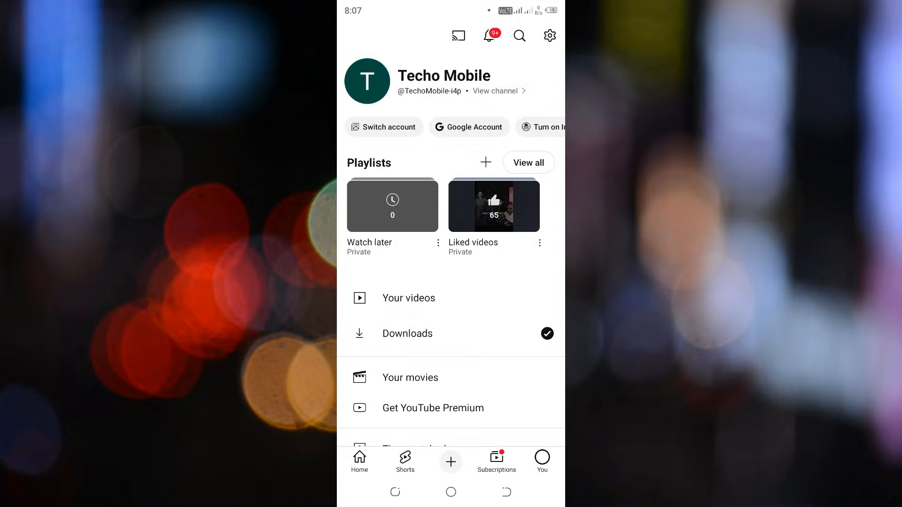
left_click(409, 299)
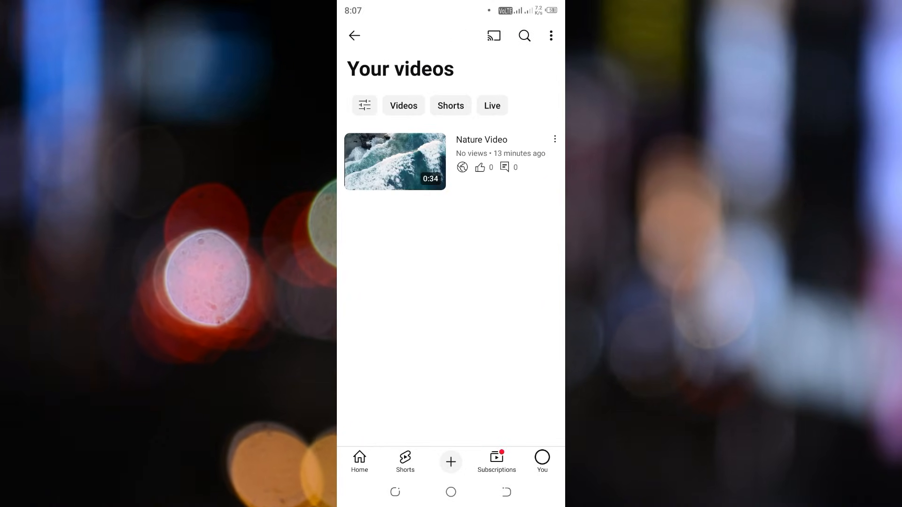
Save your own Nature Video to the phone's gallery via Save to device
left_click(554, 139)
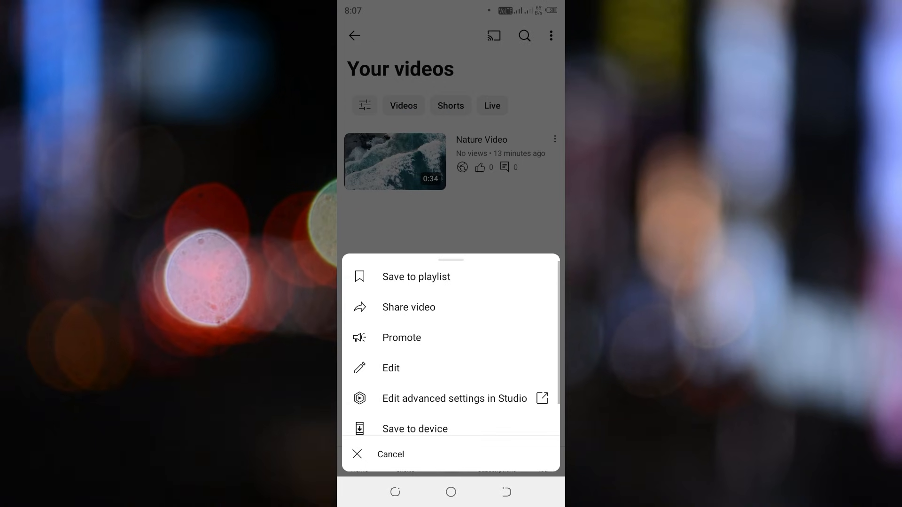
left_click(414, 429)
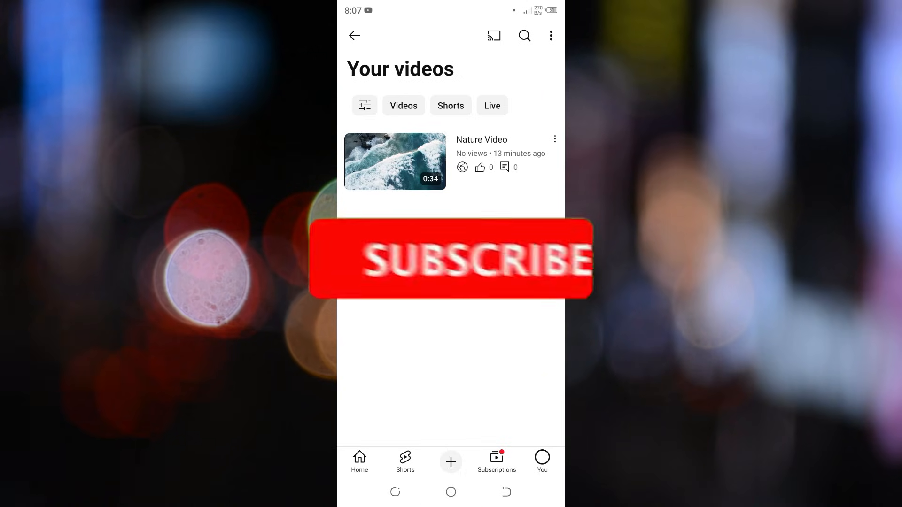
left_click(450, 260)
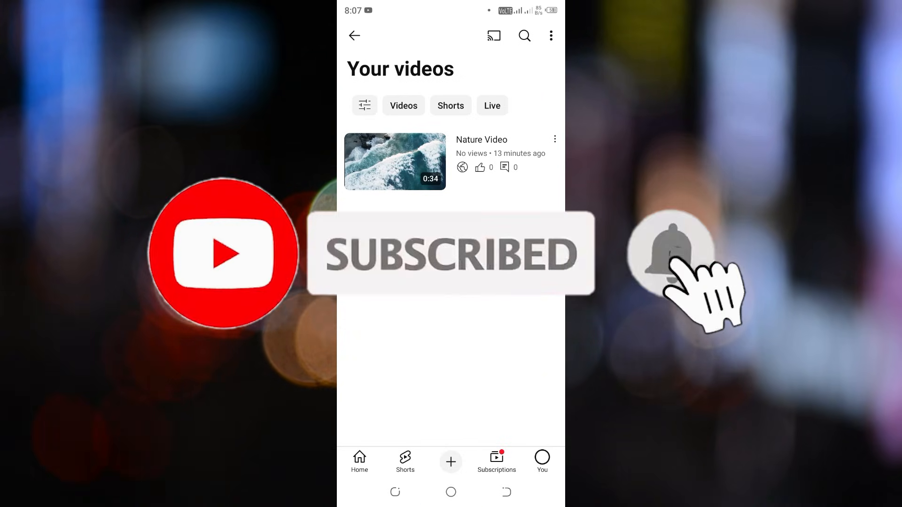
left_click(669, 255)
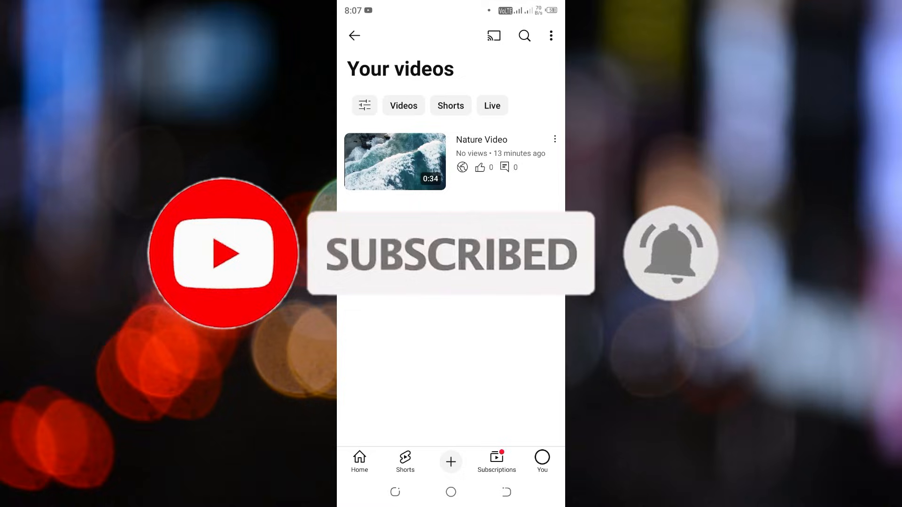